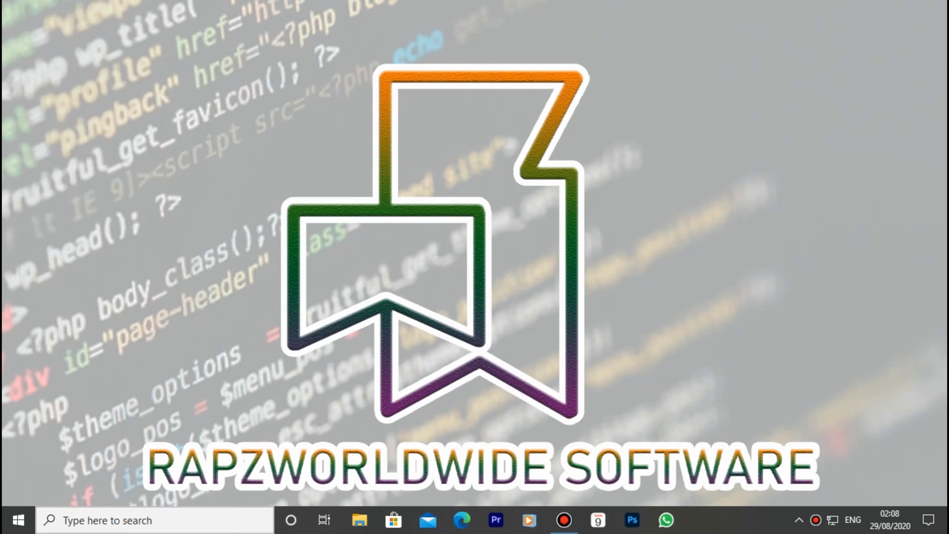
# Search for 'control Panel' in Windows Search and launch the Control Panel best match.
pyautogui.write('c')
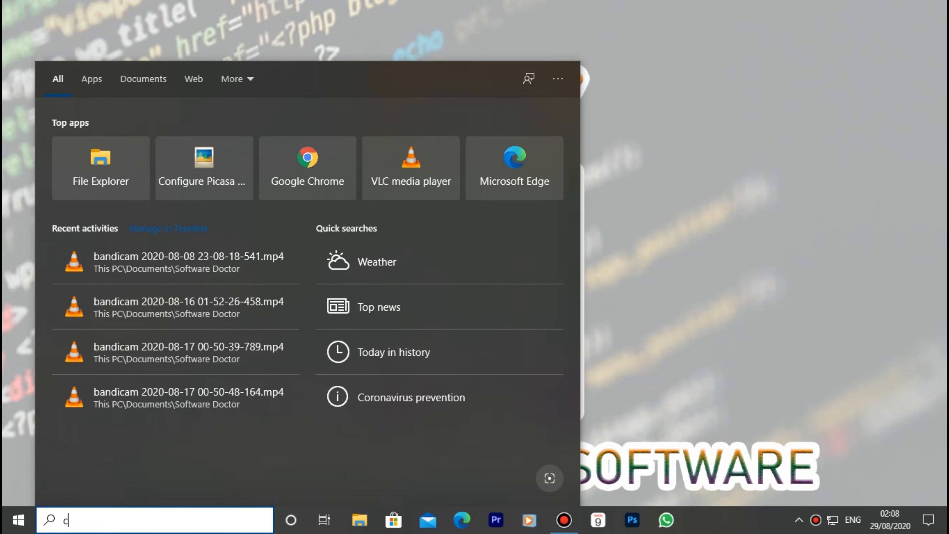
pyautogui.write('ontrol Panel')
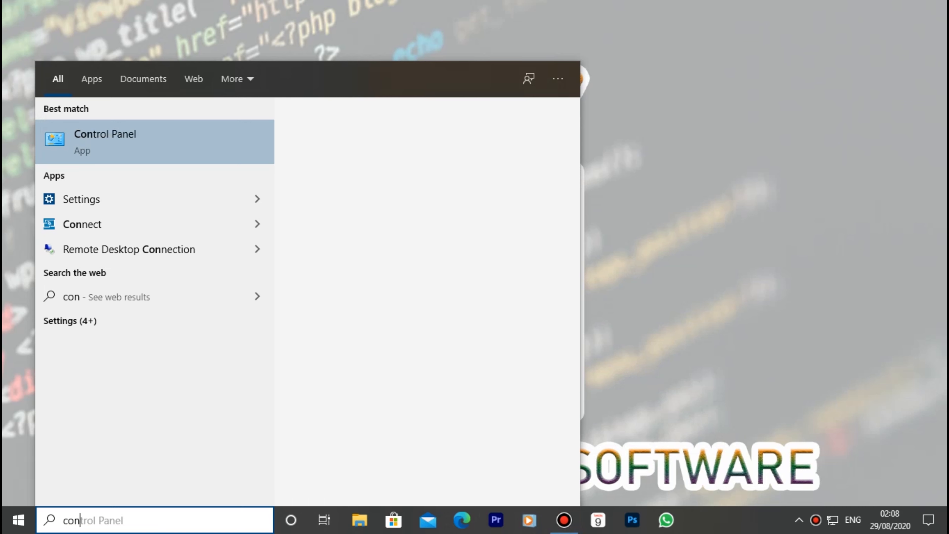
pyautogui.click(105, 134)
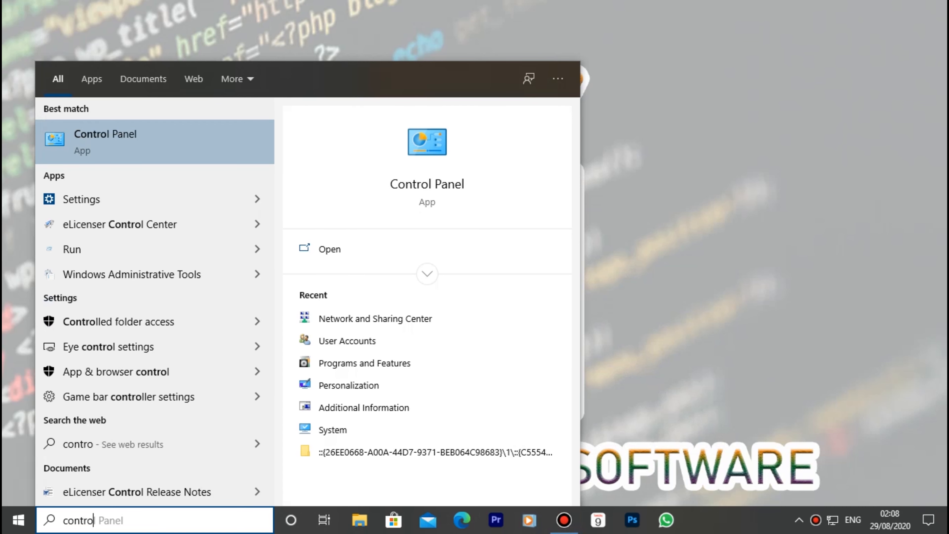
pyautogui.write('l')
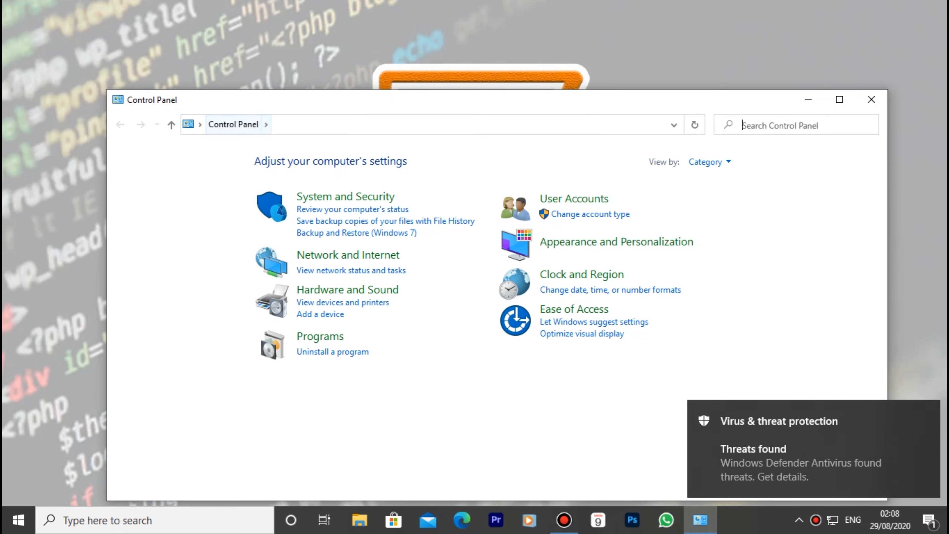
# Go into Network and Internet and reach the Network and Sharing Center.
pyautogui.click(347, 255)
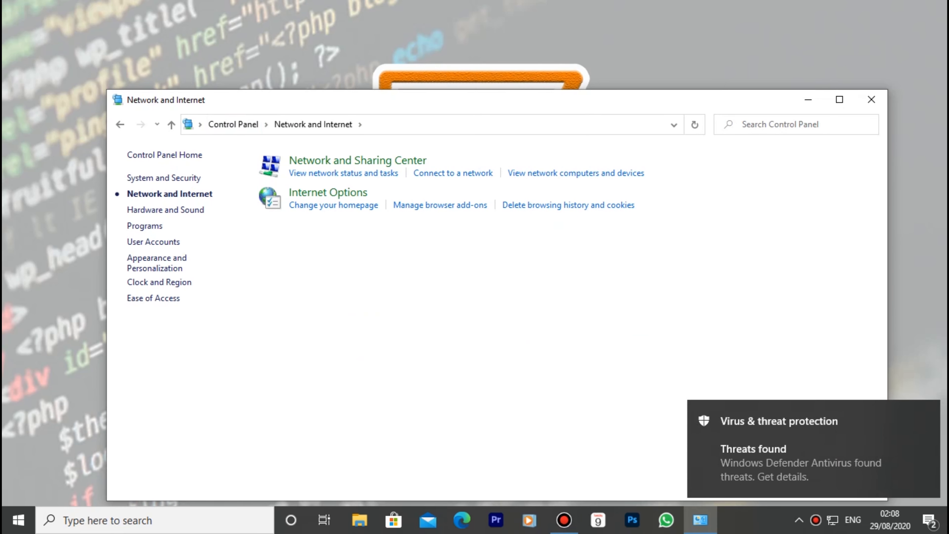
pyautogui.moveTo(357, 160)
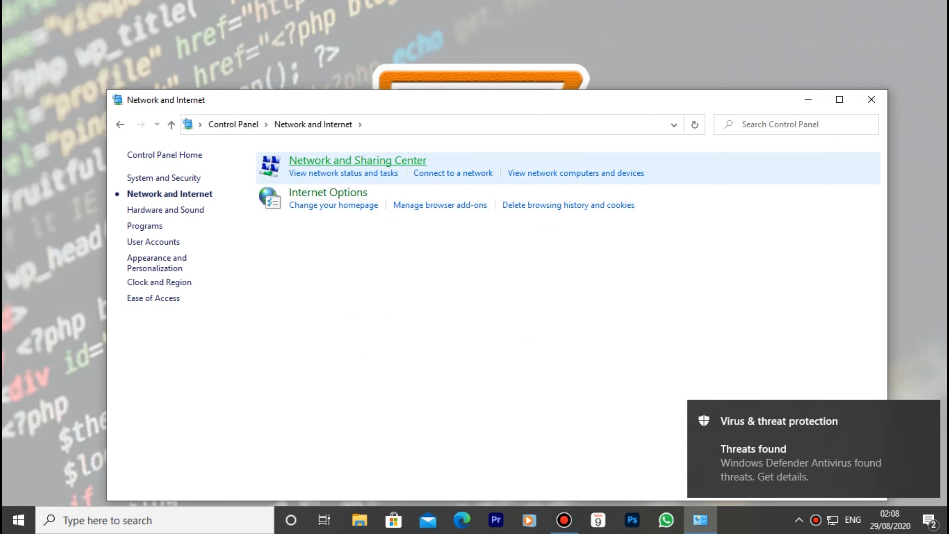
pyautogui.click(357, 160)
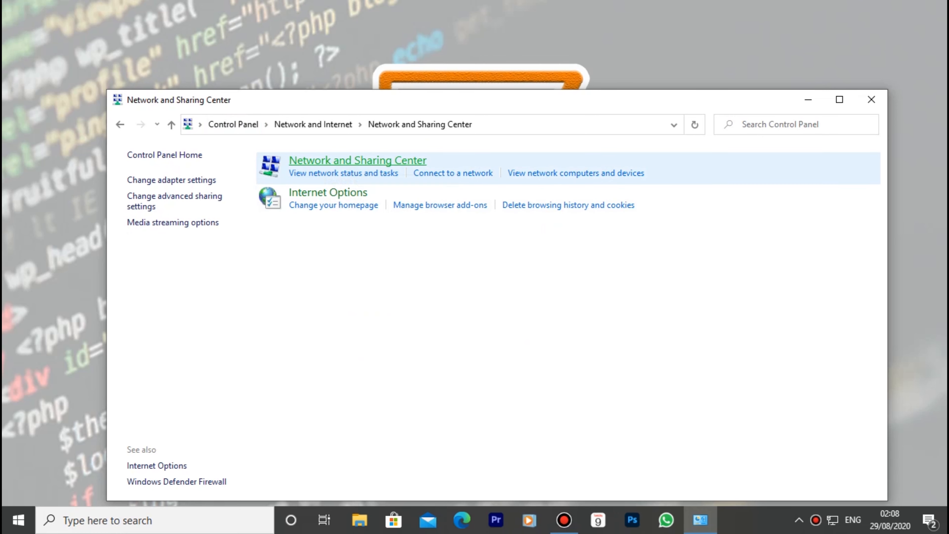
pyautogui.click(357, 160)
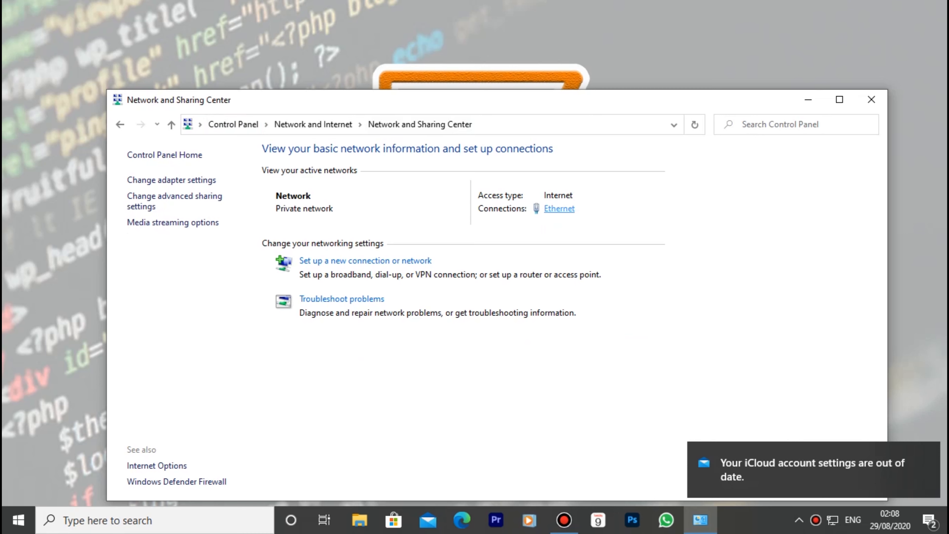
pyautogui.click(557, 208)
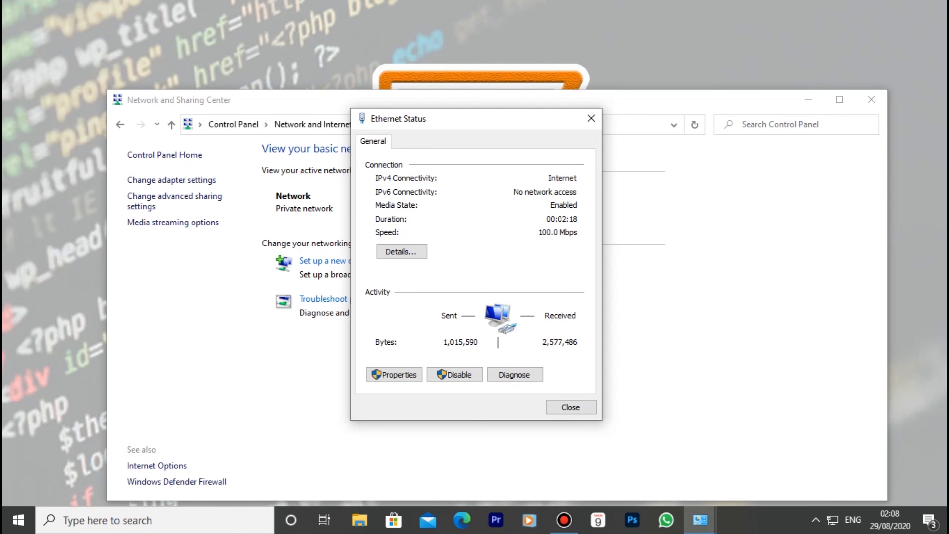
pyautogui.click(569, 407)
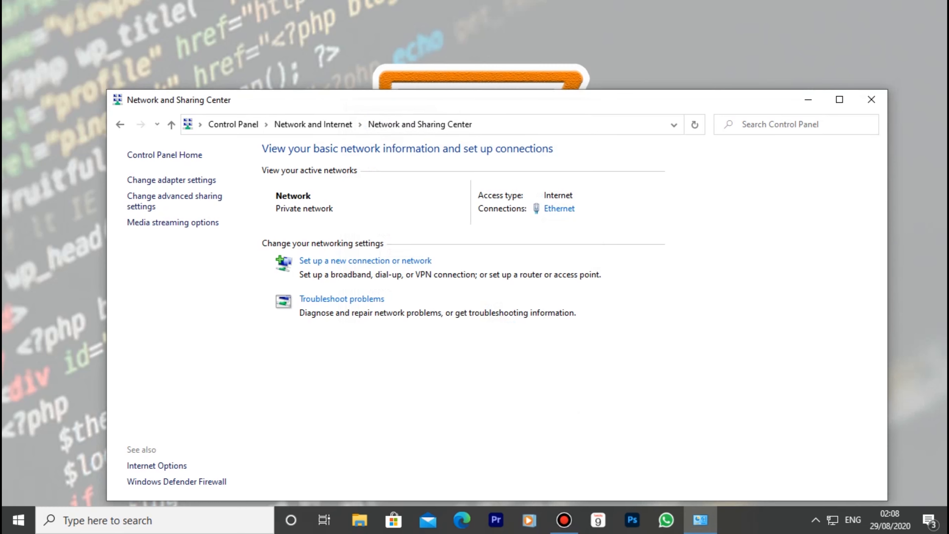